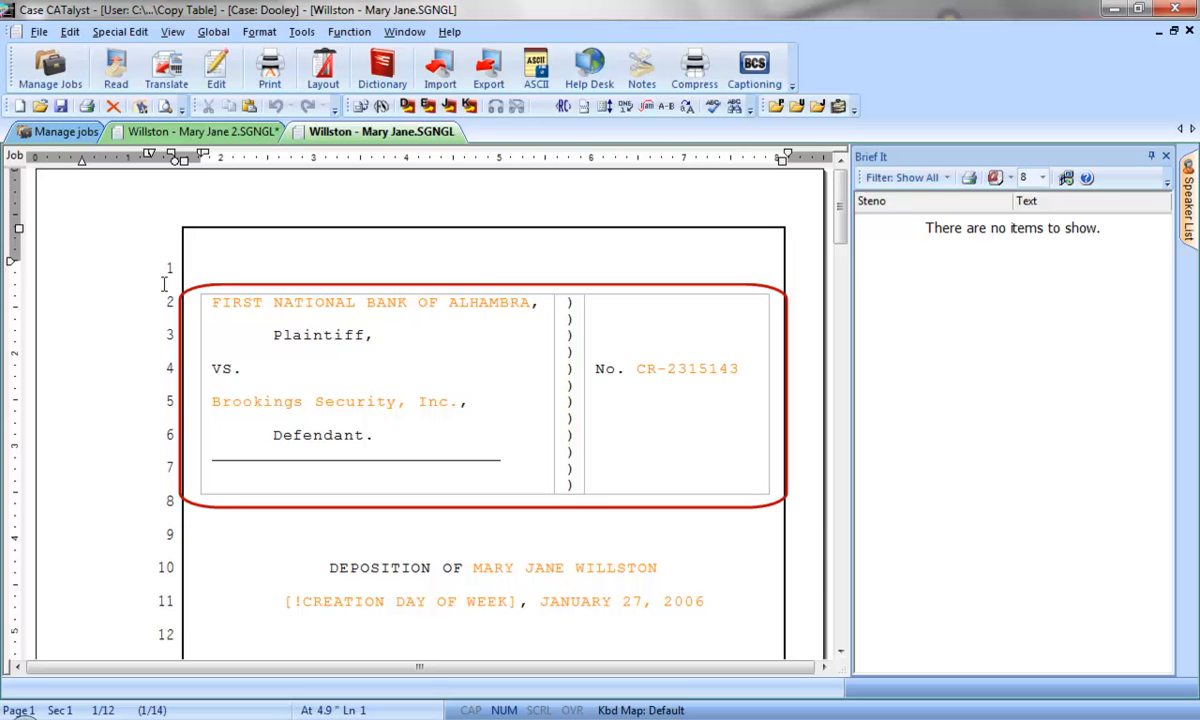
- Copy the caption table from the Willston - Mary Jane transcript with Edit > Table > Copy Table
{"action": "left_click", "coordinate": [210, 302]}
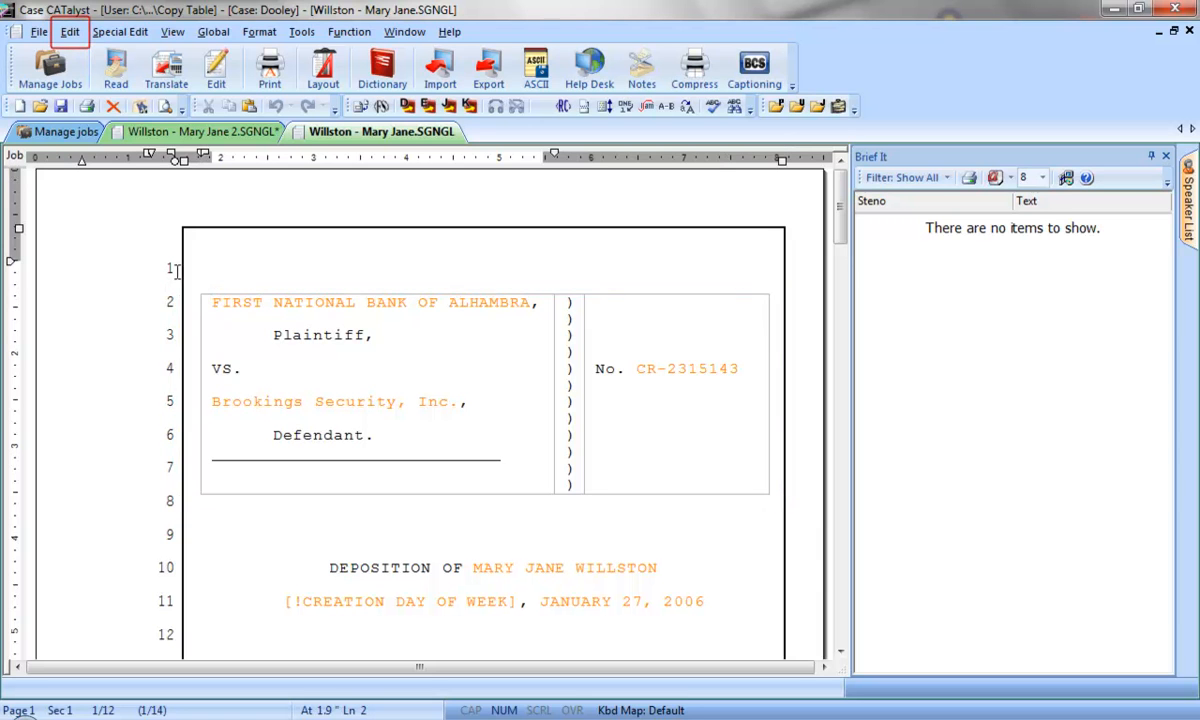
{"action": "left_click", "coordinate": [66, 32]}
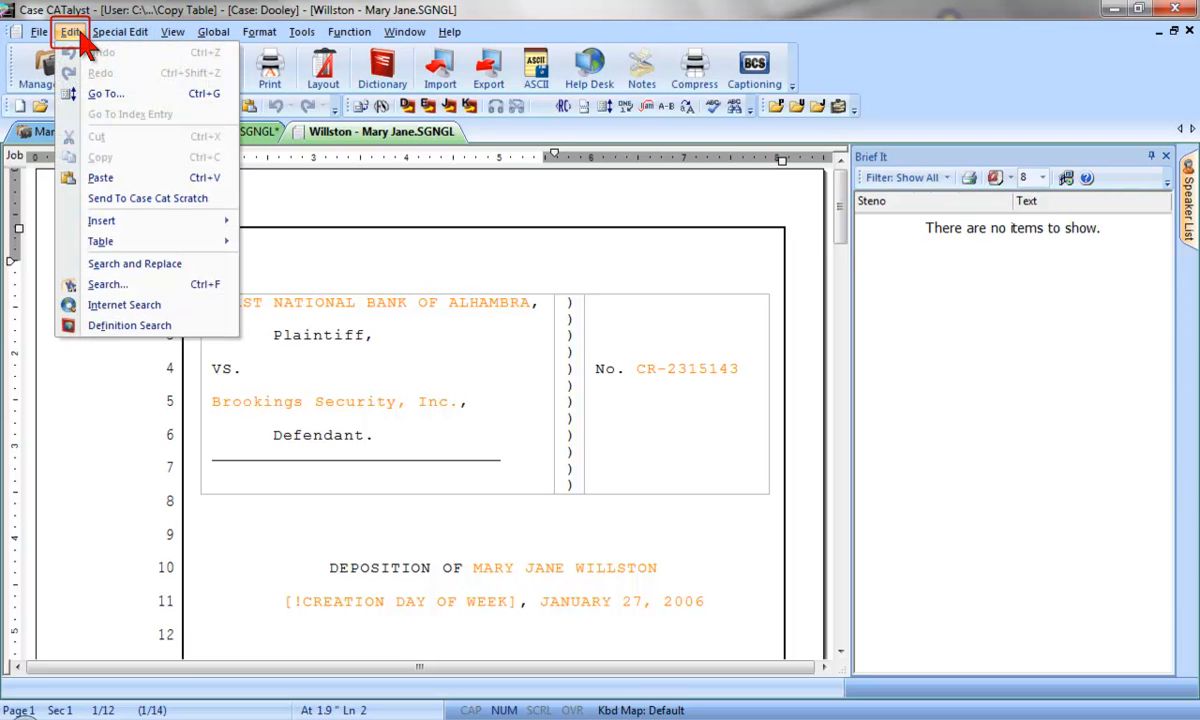
{"action": "mouse_move", "coordinate": [101, 221]}
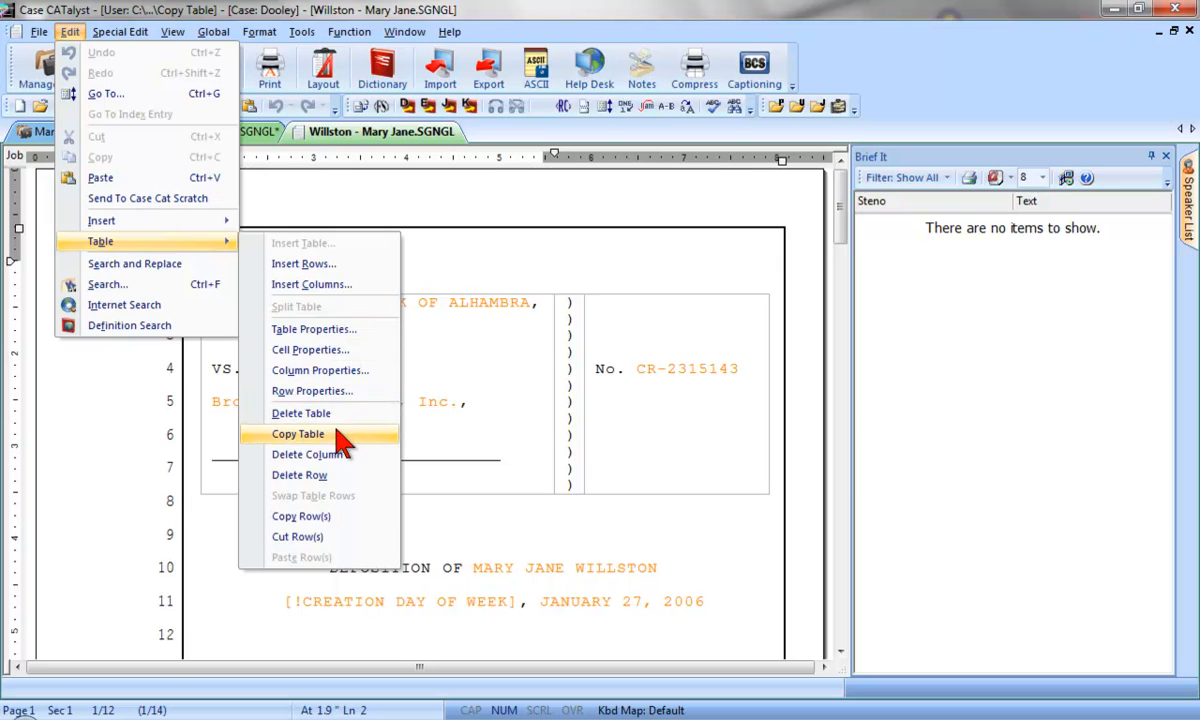
{"action": "left_click", "coordinate": [298, 434]}
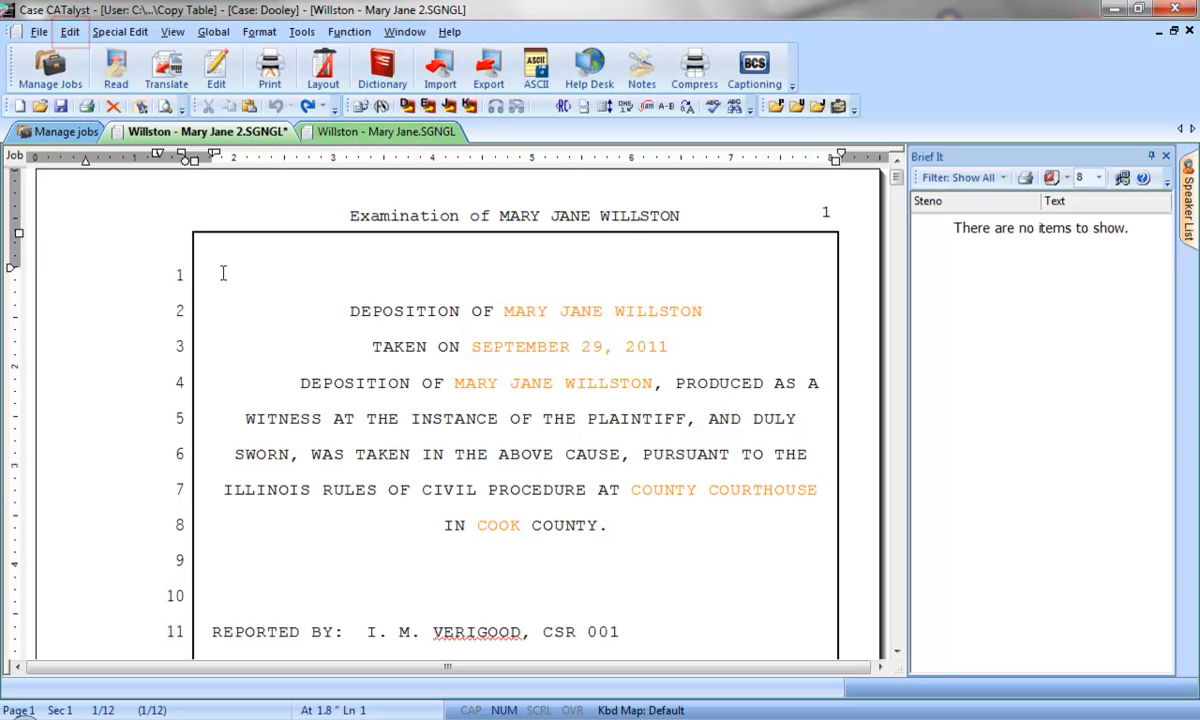
{"action": "left_click", "coordinate": [67, 32]}
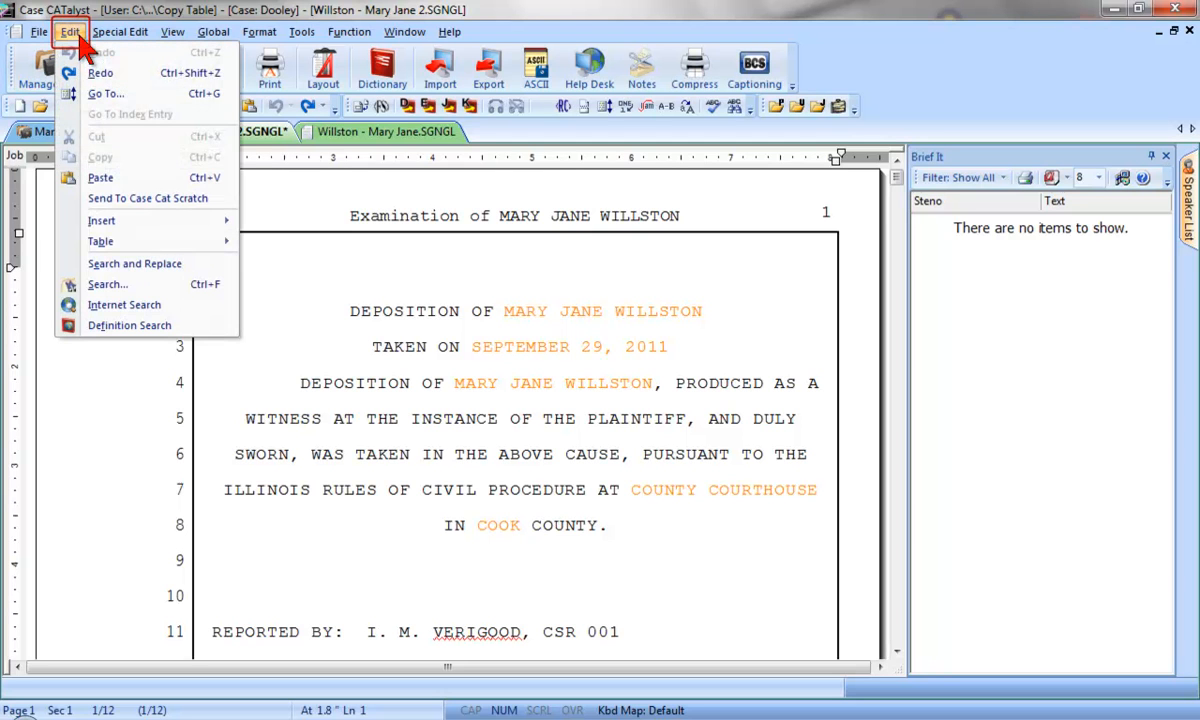
{"action": "mouse_move", "coordinate": [100, 177]}
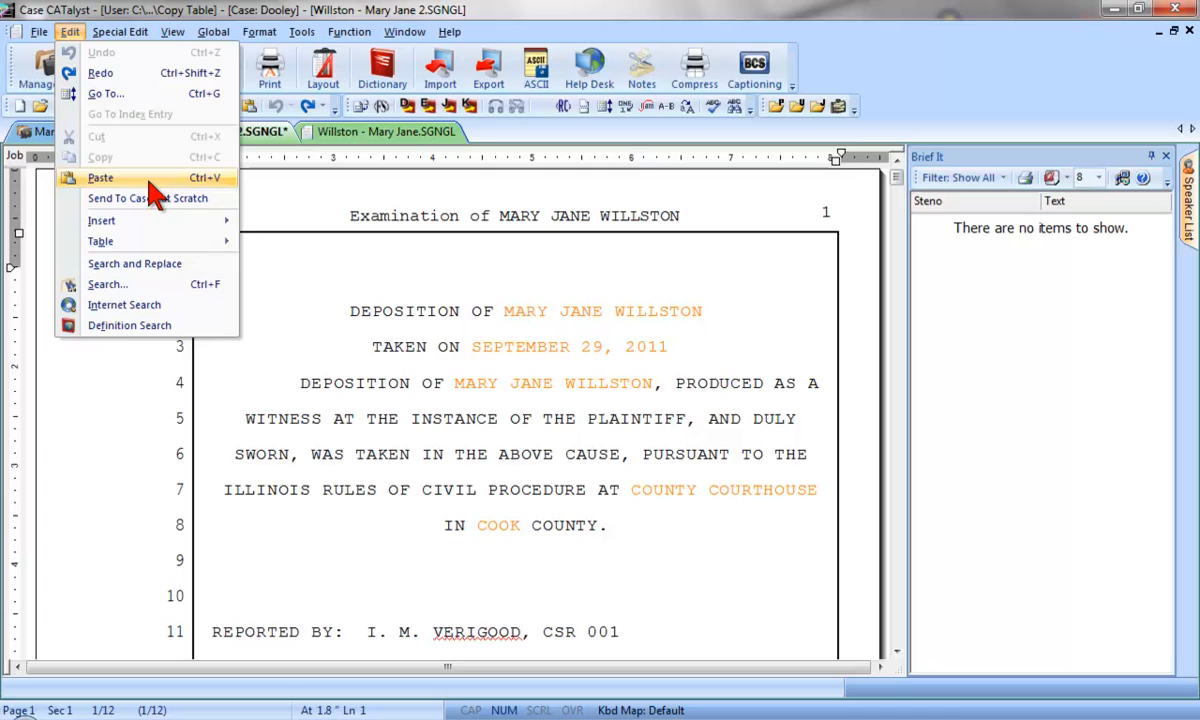
{"action": "left_click", "coordinate": [101, 178]}
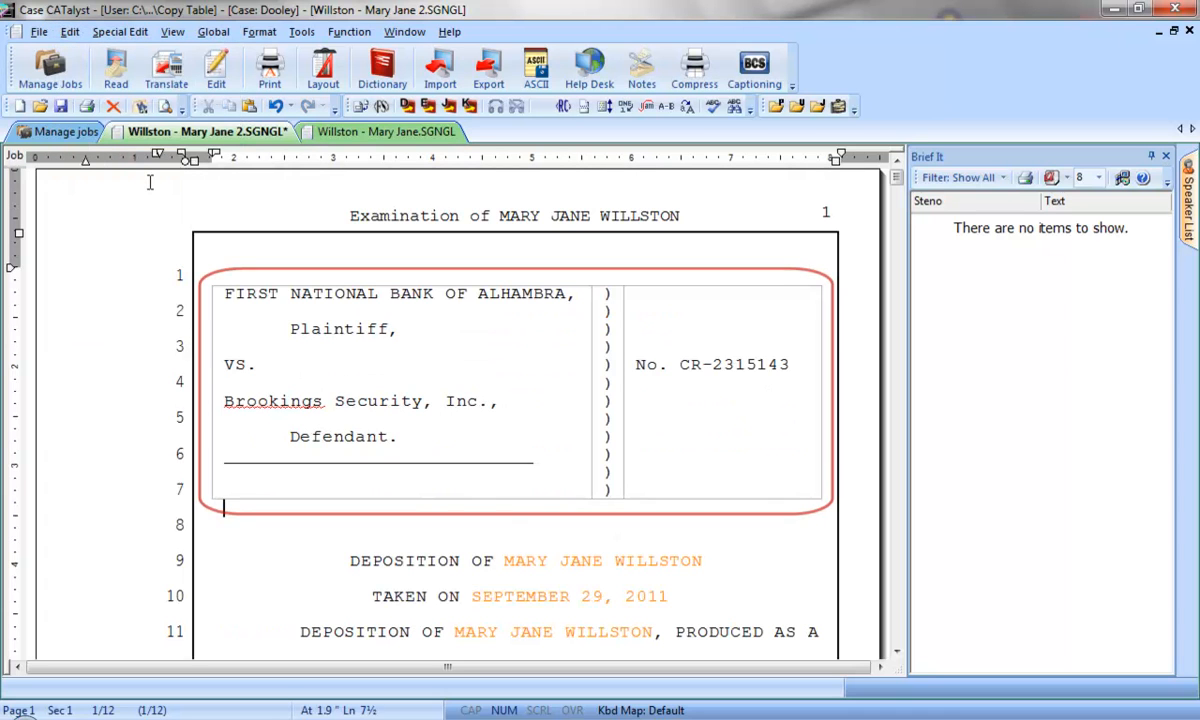